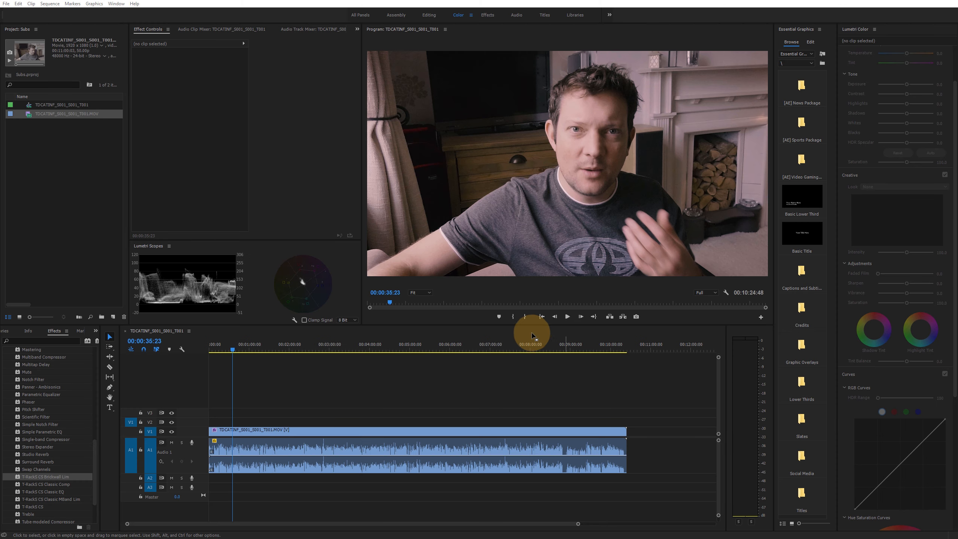
{"action": "mouse_move", "coordinate": [385, 415]}
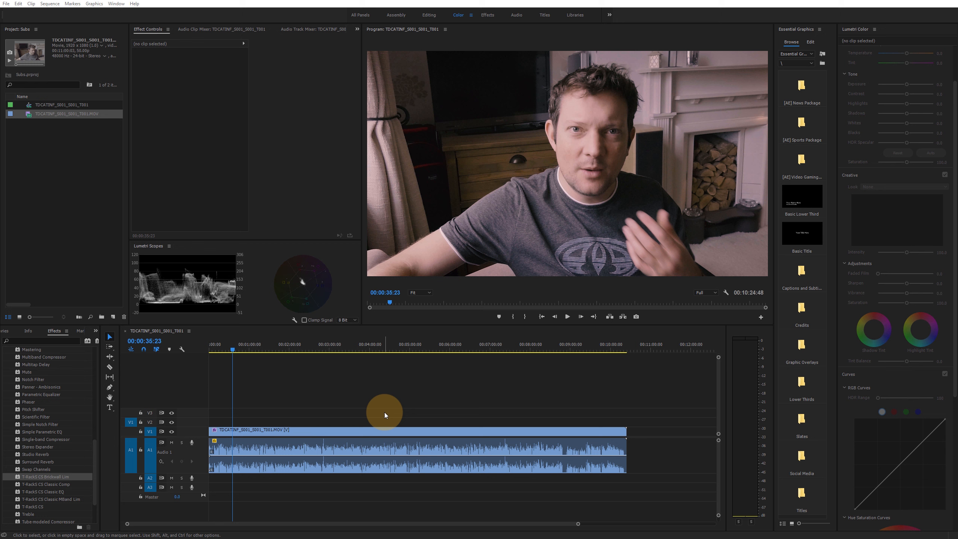
{"action": "mouse_move", "coordinate": [363, 407]}
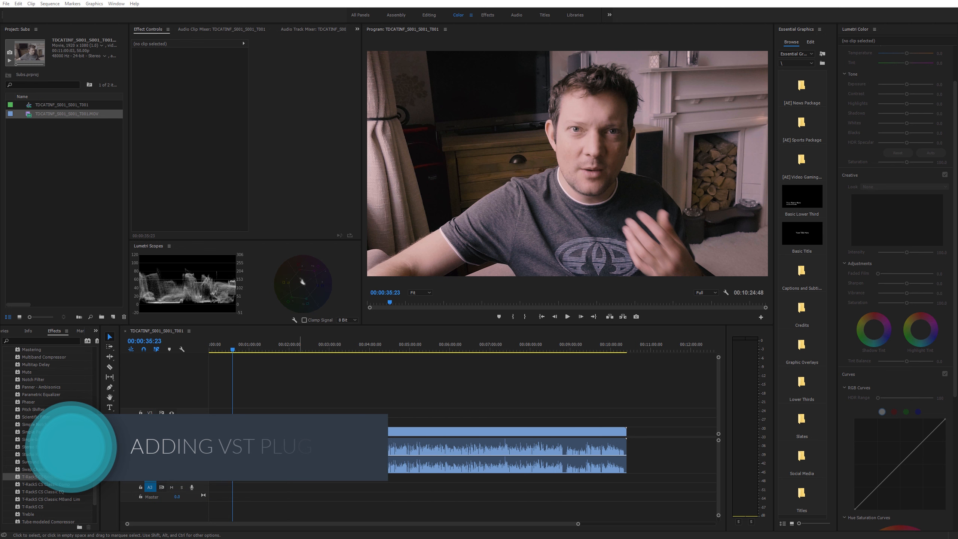
Locate T-RackS CS Brickwall Lim under Audio Effects and drop it onto the timeline audio clip
{"action": "left_click", "coordinate": [324, 452]}
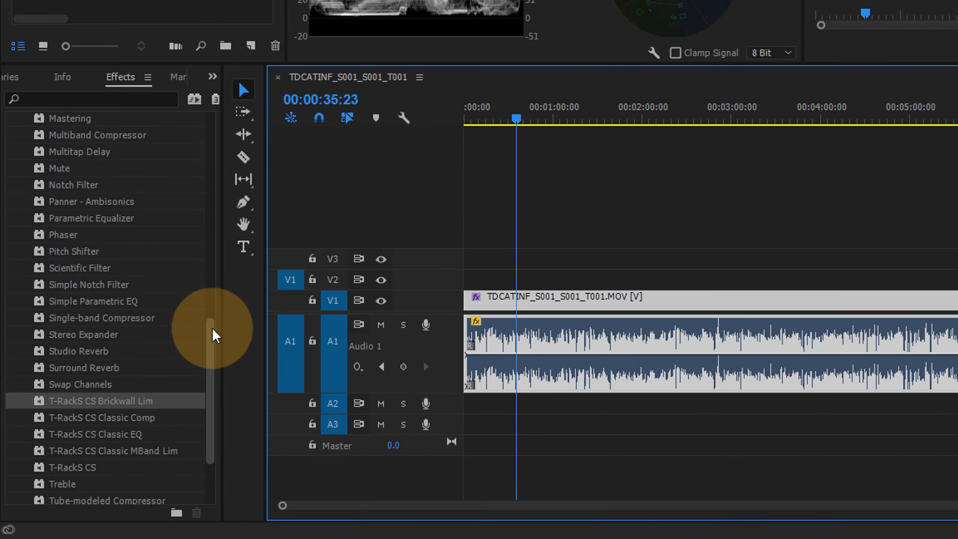
{"action": "scroll", "scroll_direction": "up", "scroll_amount": 3}
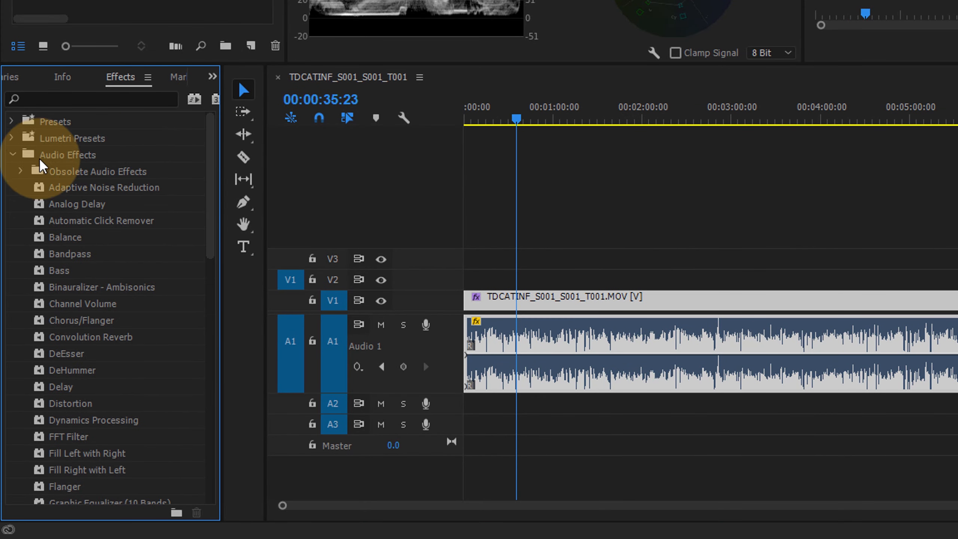
{"action": "mouse_move", "coordinate": [45, 168]}
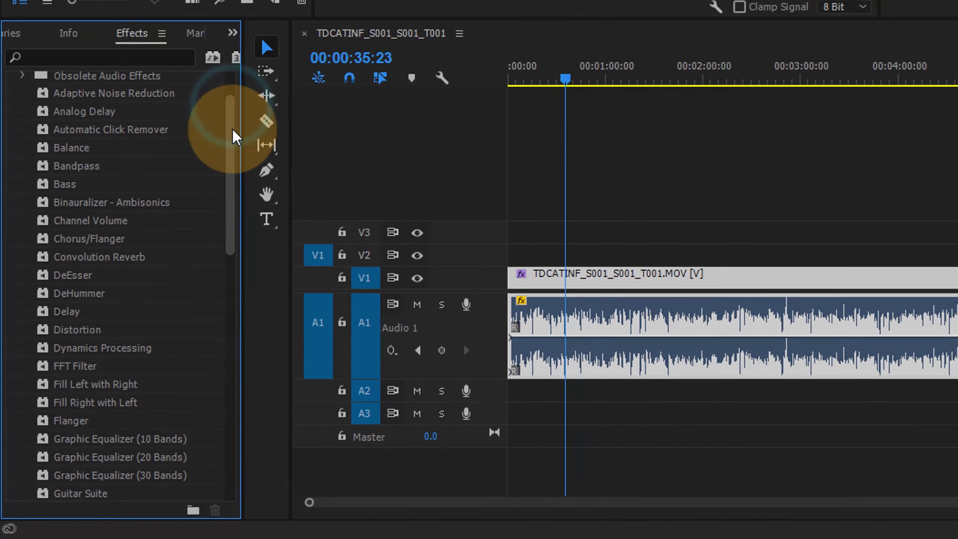
{"action": "scroll", "scroll_direction": "down", "scroll_amount": 3}
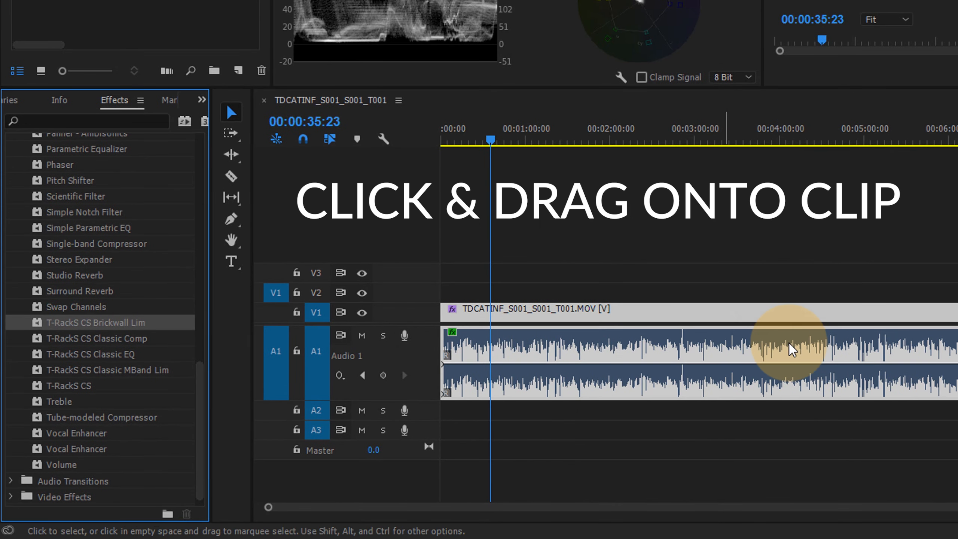
{"action": "mouse_move", "coordinate": [905, 256]}
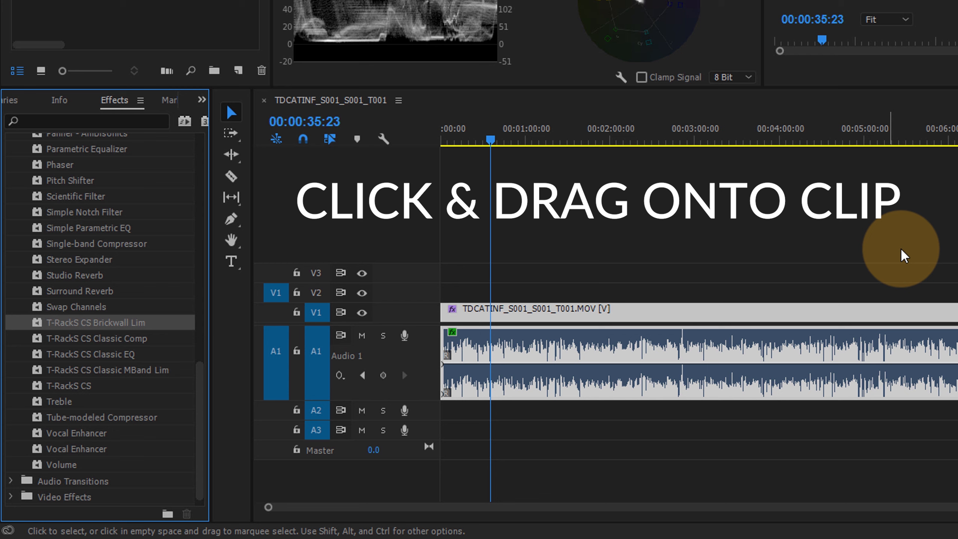
{"action": "mouse_move", "coordinate": [914, 347]}
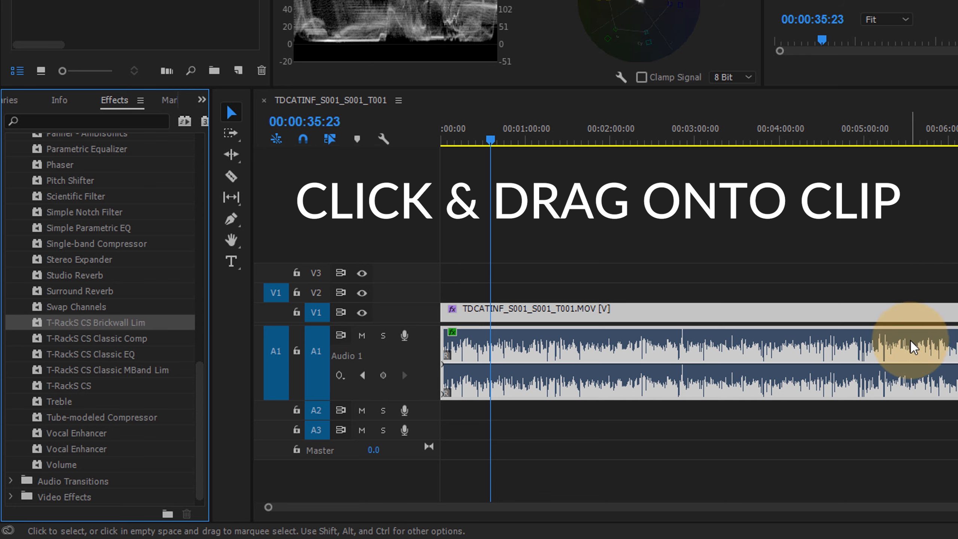
{"action": "mouse_move", "coordinate": [913, 358]}
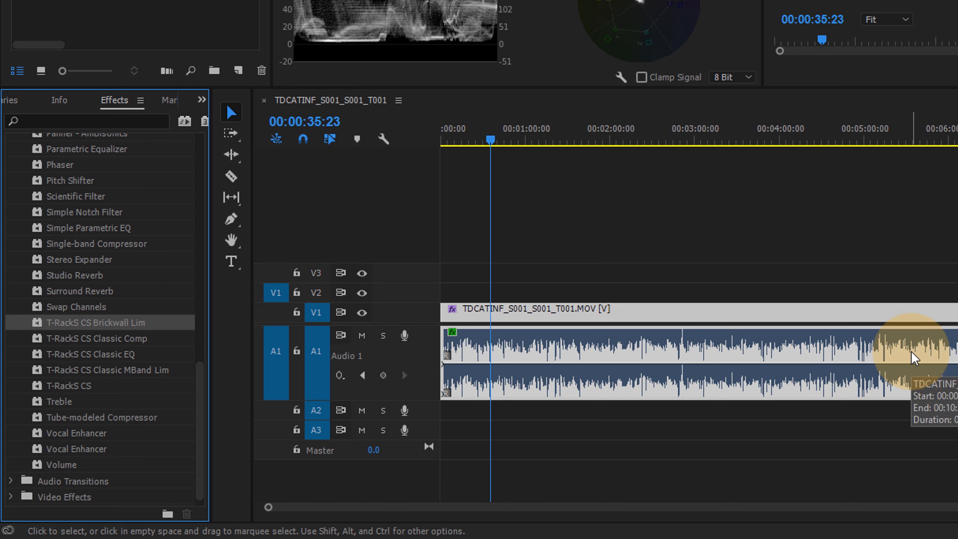
{"action": "mouse_move", "coordinate": [915, 358]}
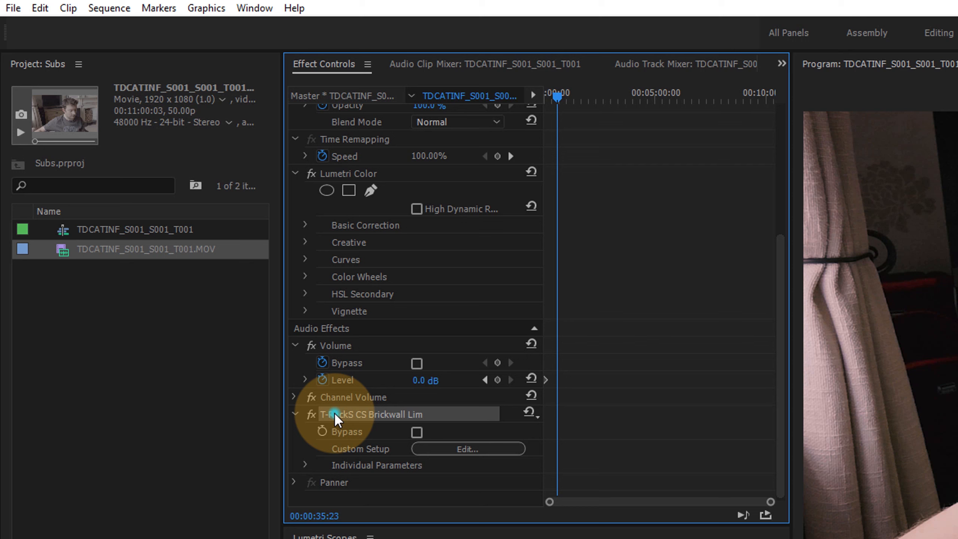
{"action": "mouse_move", "coordinate": [373, 456]}
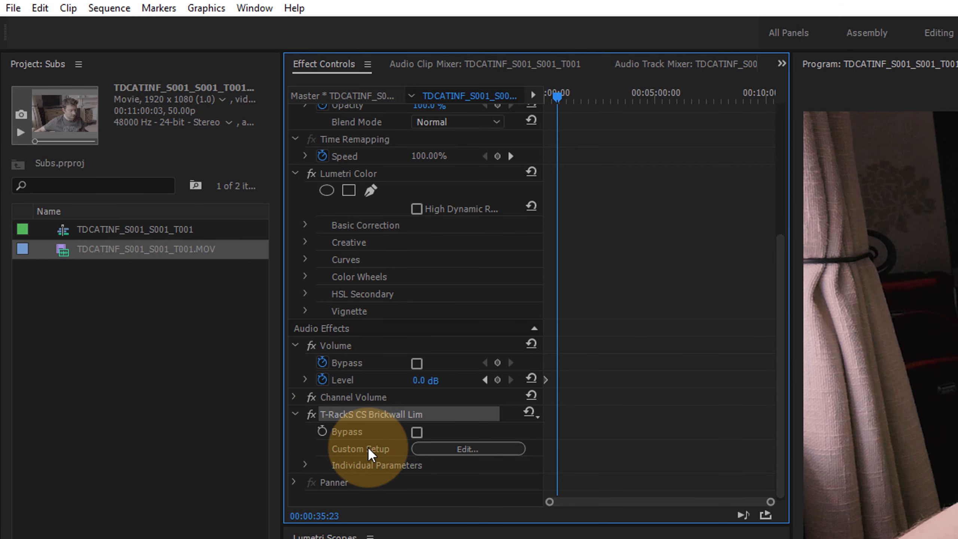
{"action": "mouse_move", "coordinate": [378, 431]}
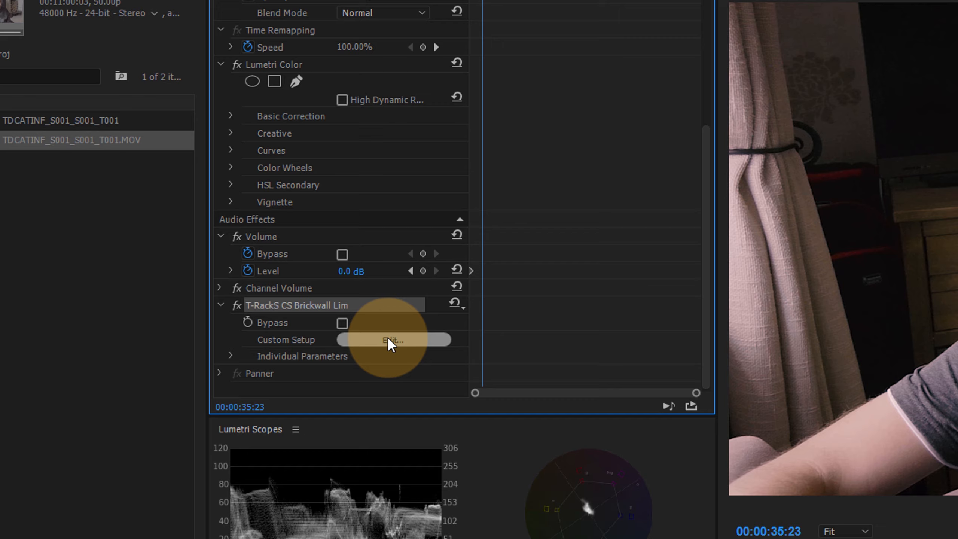
View the Brickwall limiter's Clip Fx Editor controls via Custom Setup Edit, then close the window
{"action": "left_click", "coordinate": [389, 341]}
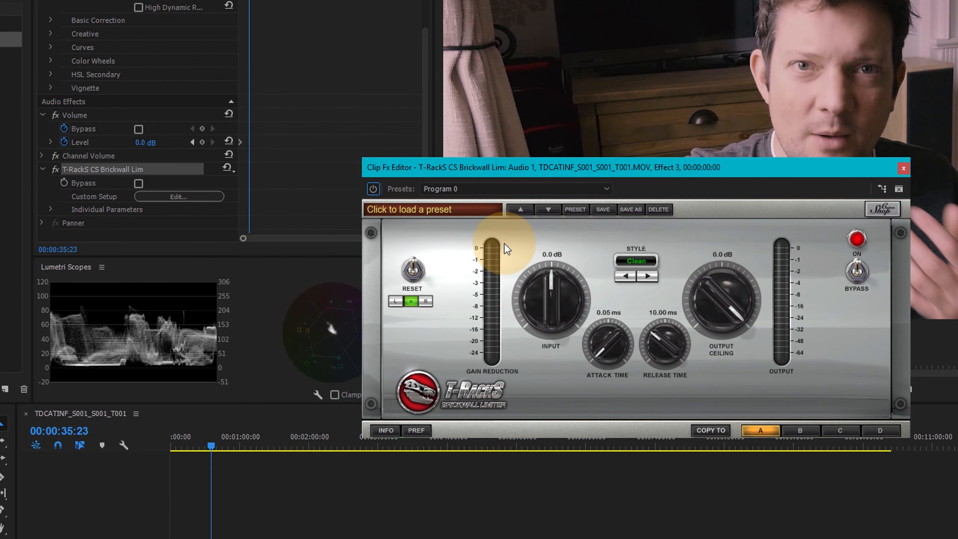
{"action": "mouse_move", "coordinate": [932, 163]}
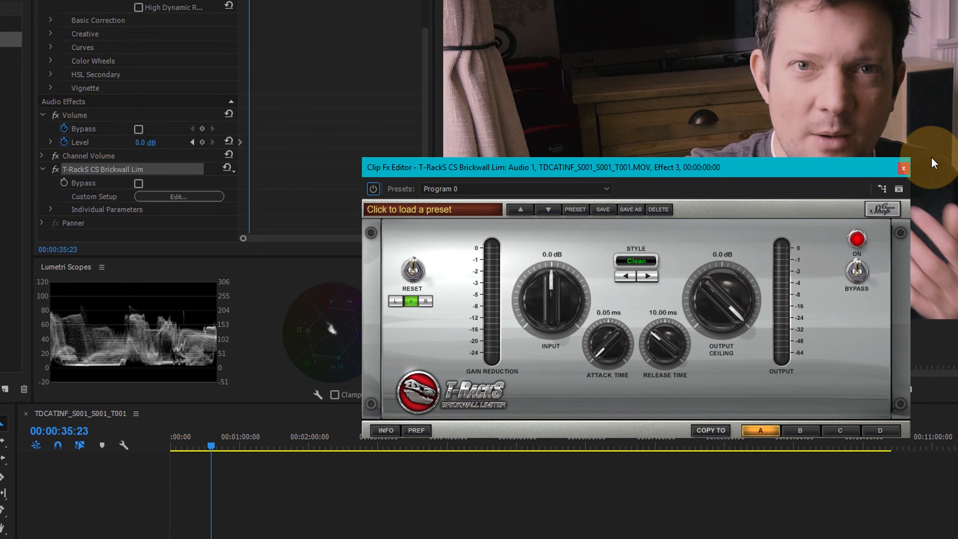
{"action": "left_click", "coordinate": [904, 168]}
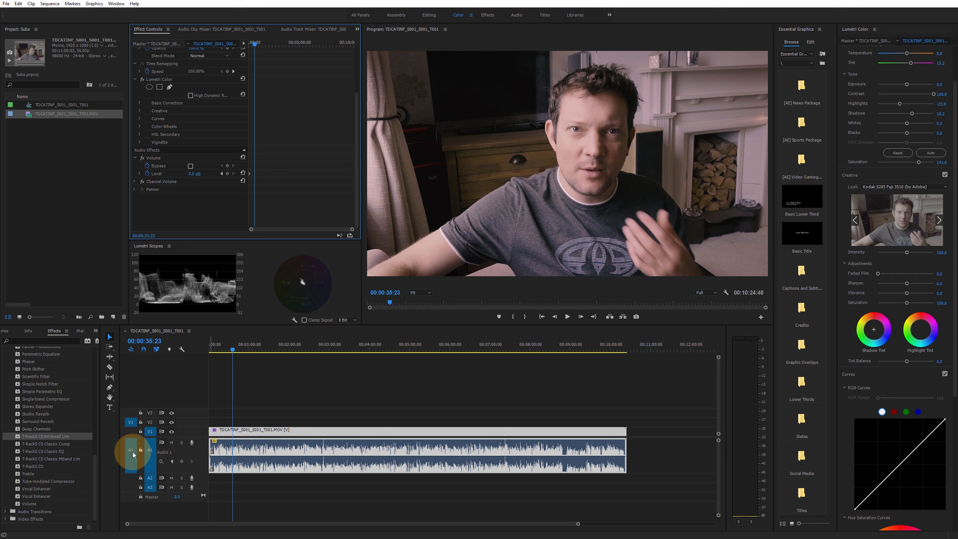
Switch to the Audio Track Mixer showing per-track effect slots and Master outputs
{"action": "left_click", "coordinate": [334, 451]}
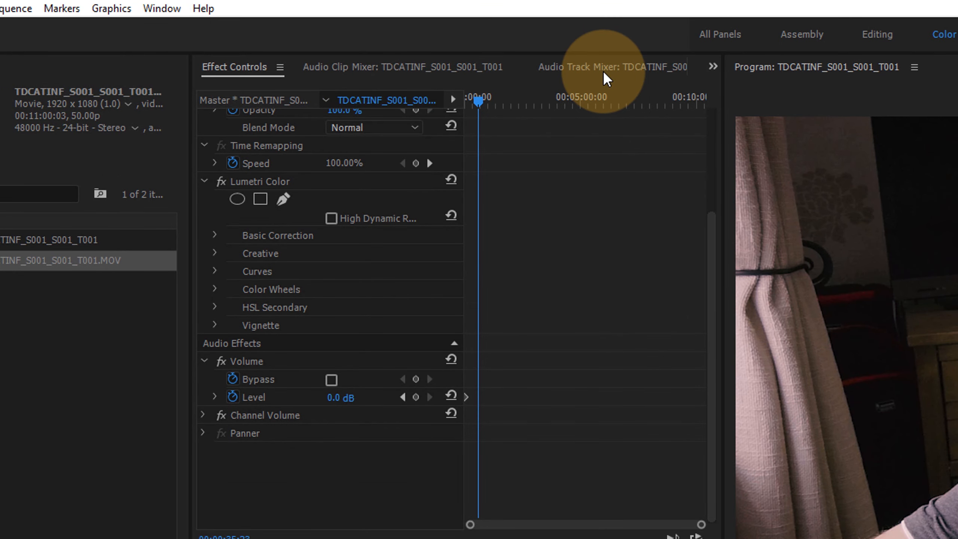
{"action": "left_click", "coordinate": [609, 68]}
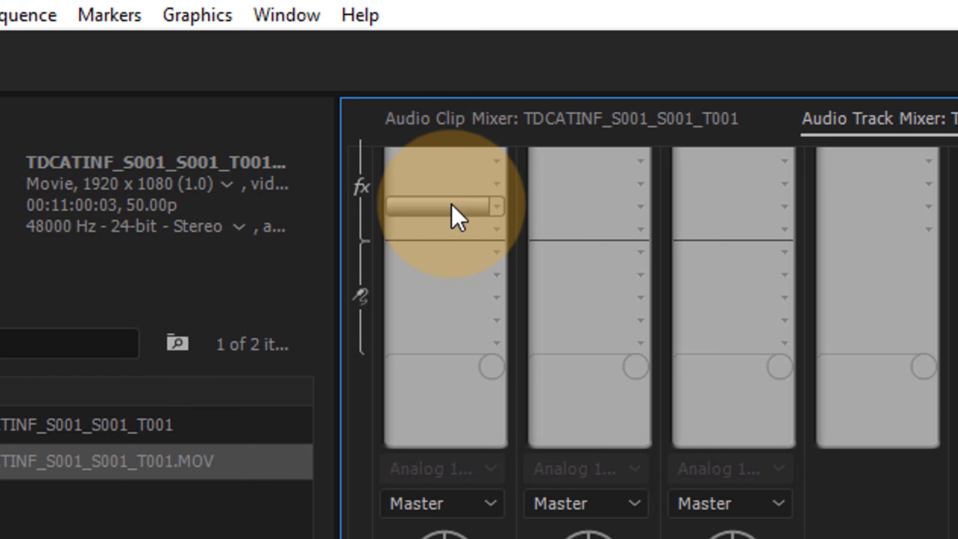
{"action": "mouse_move", "coordinate": [449, 204]}
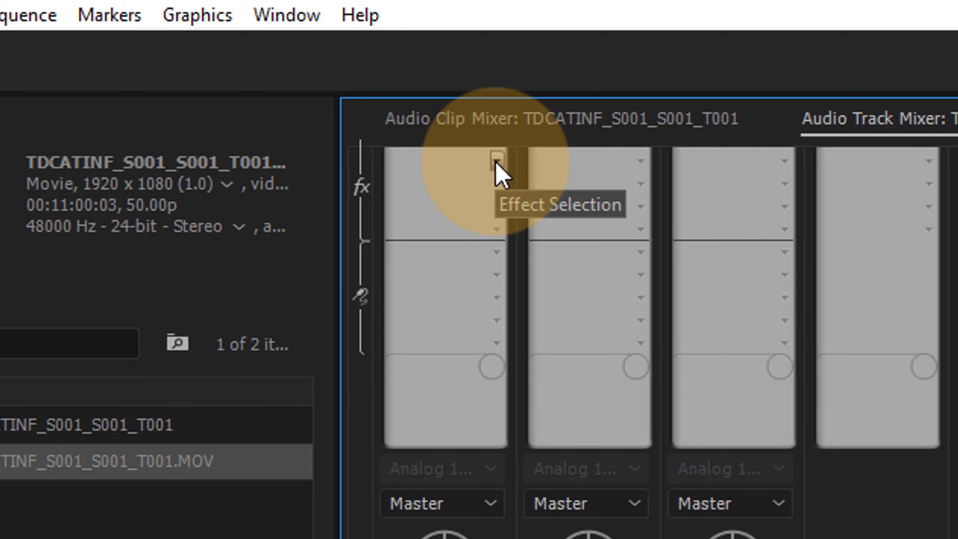
Assign T-RackS CS Brickwall Lim from VST > IK Multimedia to Audio 1's first effect slot
{"action": "left_click", "coordinate": [495, 160]}
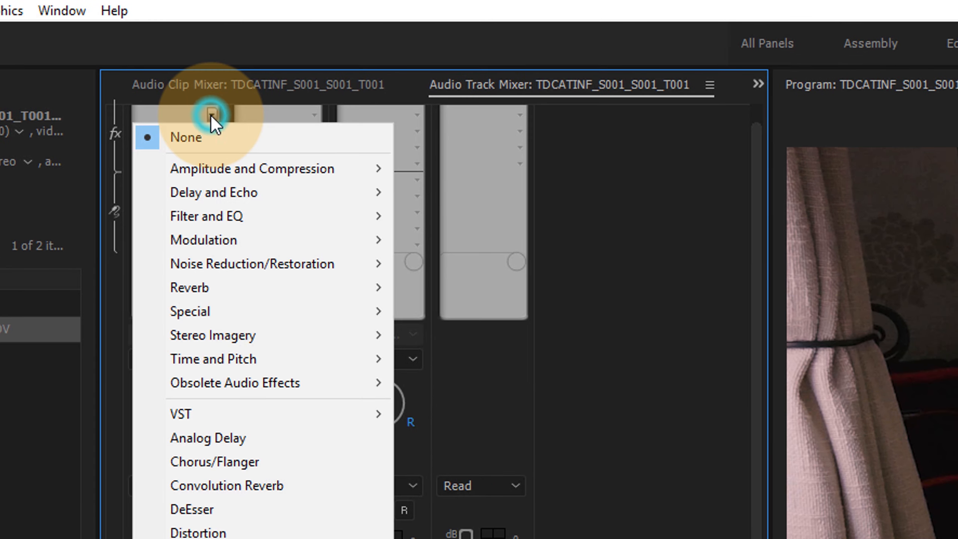
{"action": "mouse_move", "coordinate": [237, 410]}
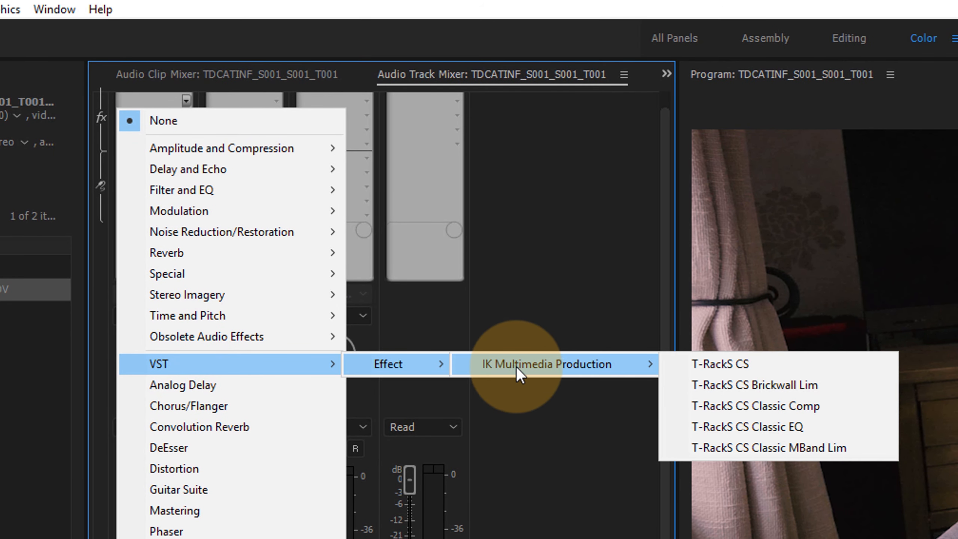
{"action": "mouse_move", "coordinate": [764, 385]}
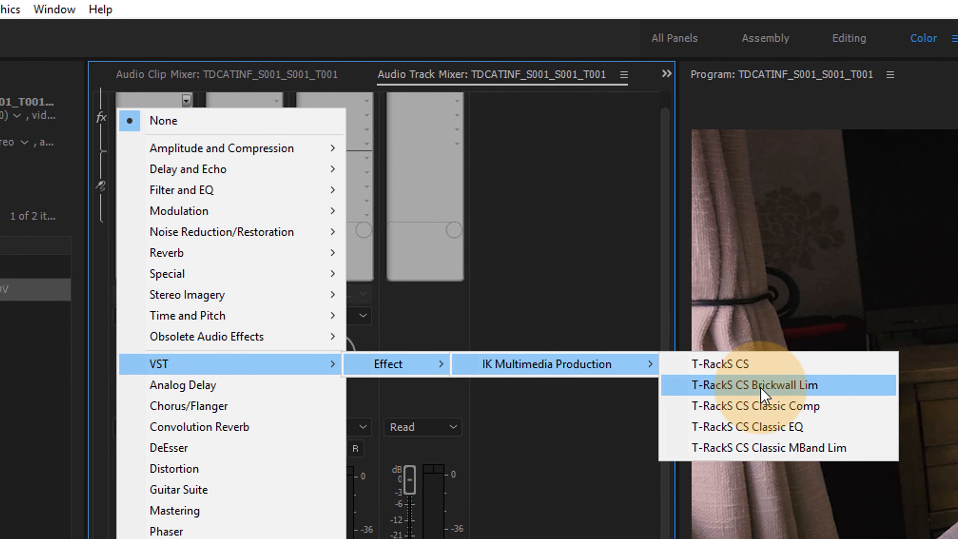
{"action": "left_click", "coordinate": [754, 385]}
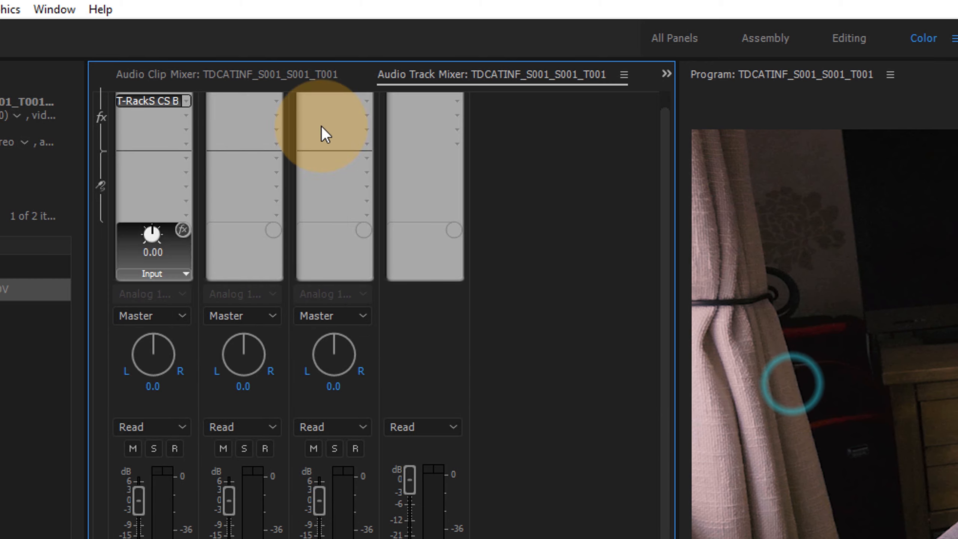
{"action": "mouse_move", "coordinate": [151, 108]}
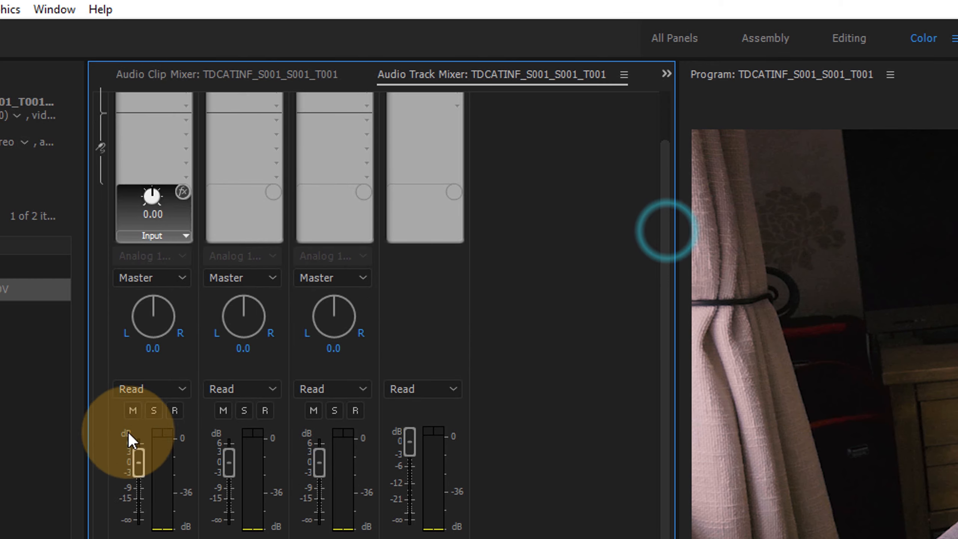
{"action": "mouse_move", "coordinate": [672, 455]}
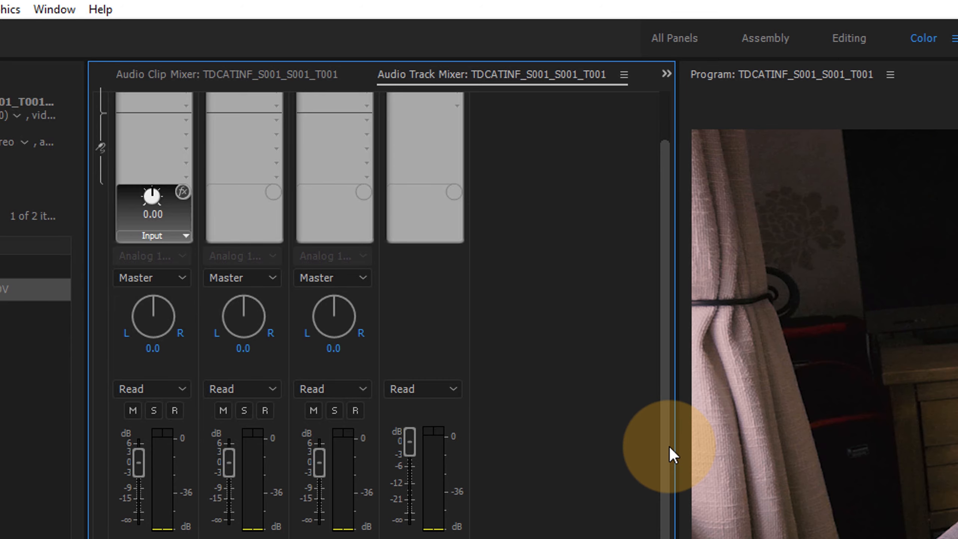
{"action": "left_click", "coordinate": [187, 120]}
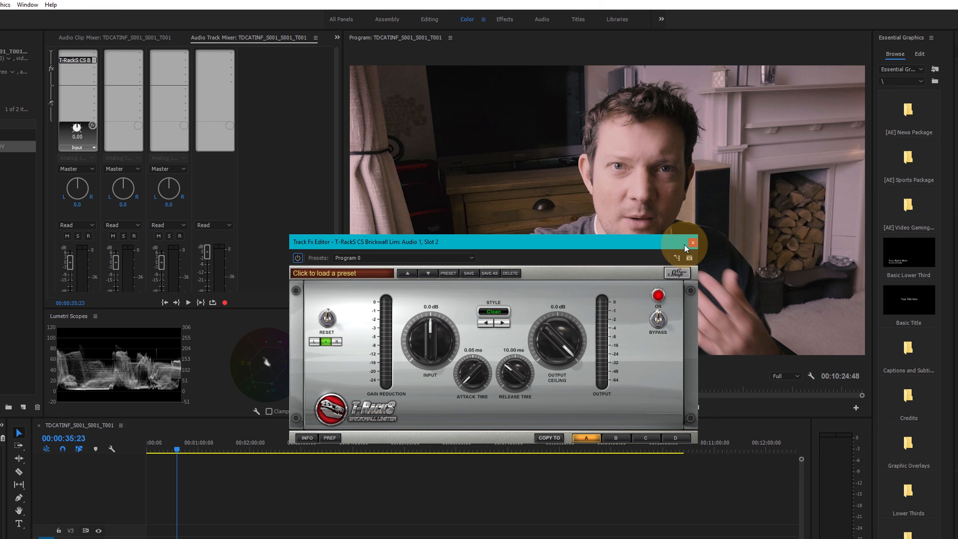
{"action": "mouse_move", "coordinate": [694, 243]}
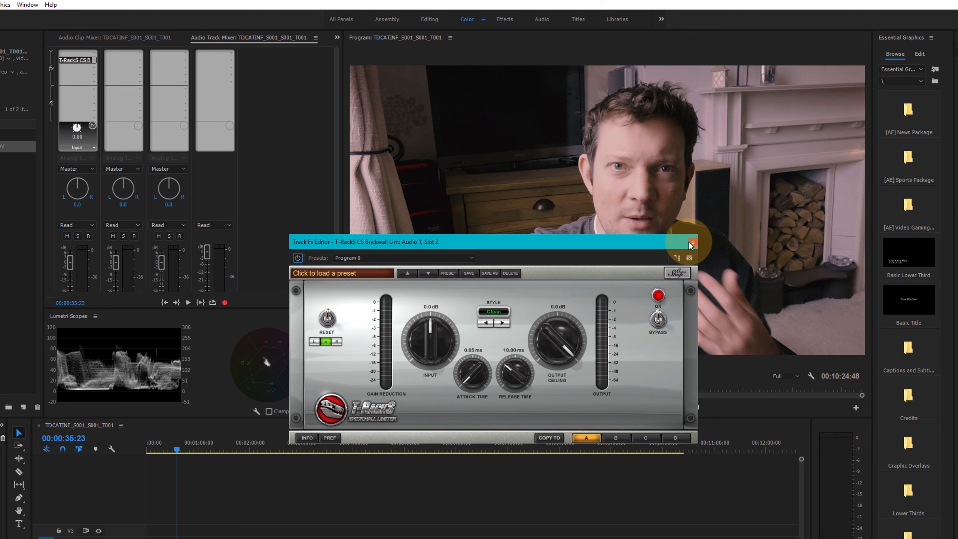
{"action": "left_click", "coordinate": [691, 243]}
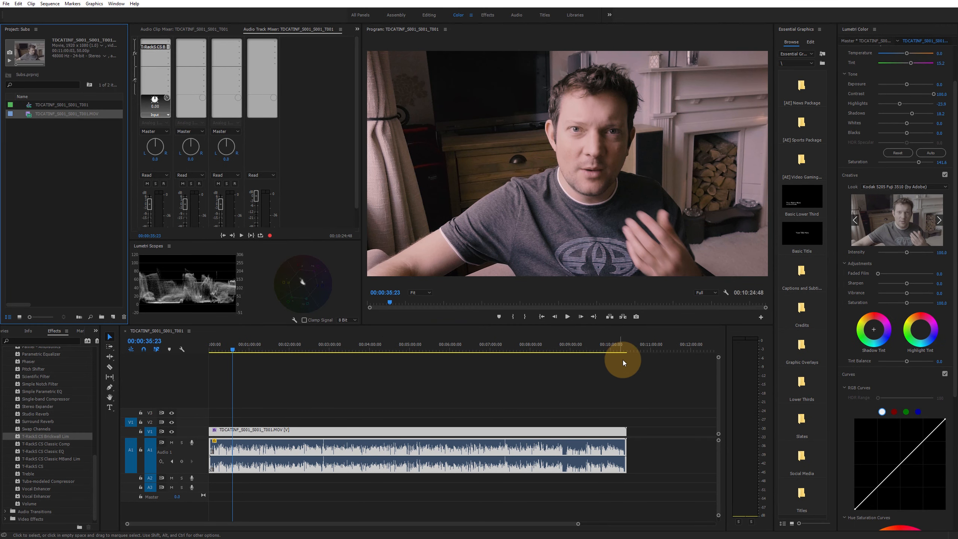
{"action": "mouse_move", "coordinate": [278, 326]}
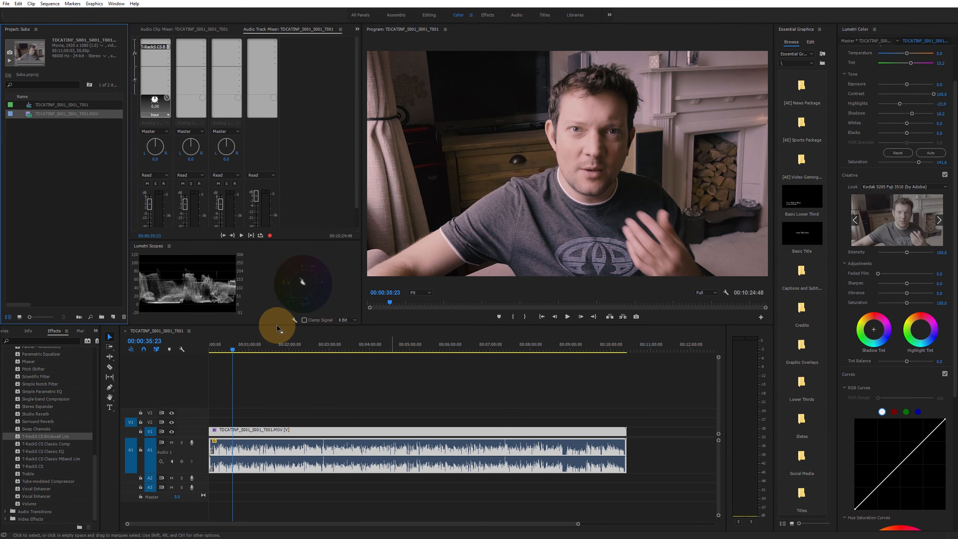
{"action": "mouse_move", "coordinate": [155, 47]}
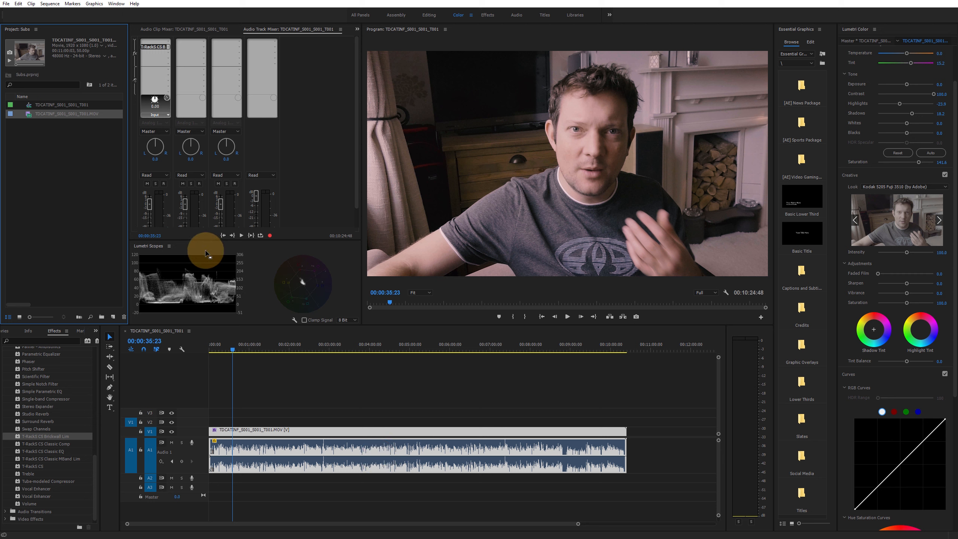
{"action": "mouse_move", "coordinate": [246, 127]}
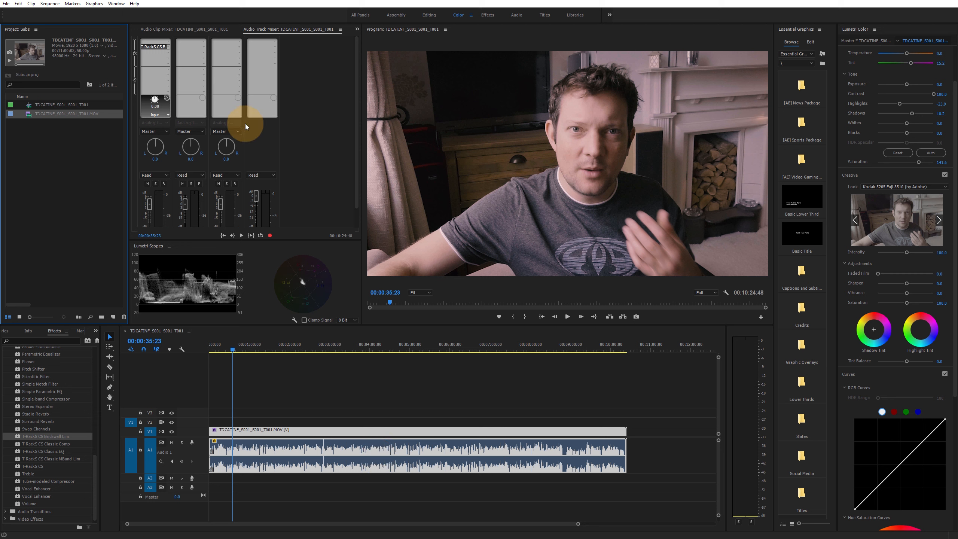